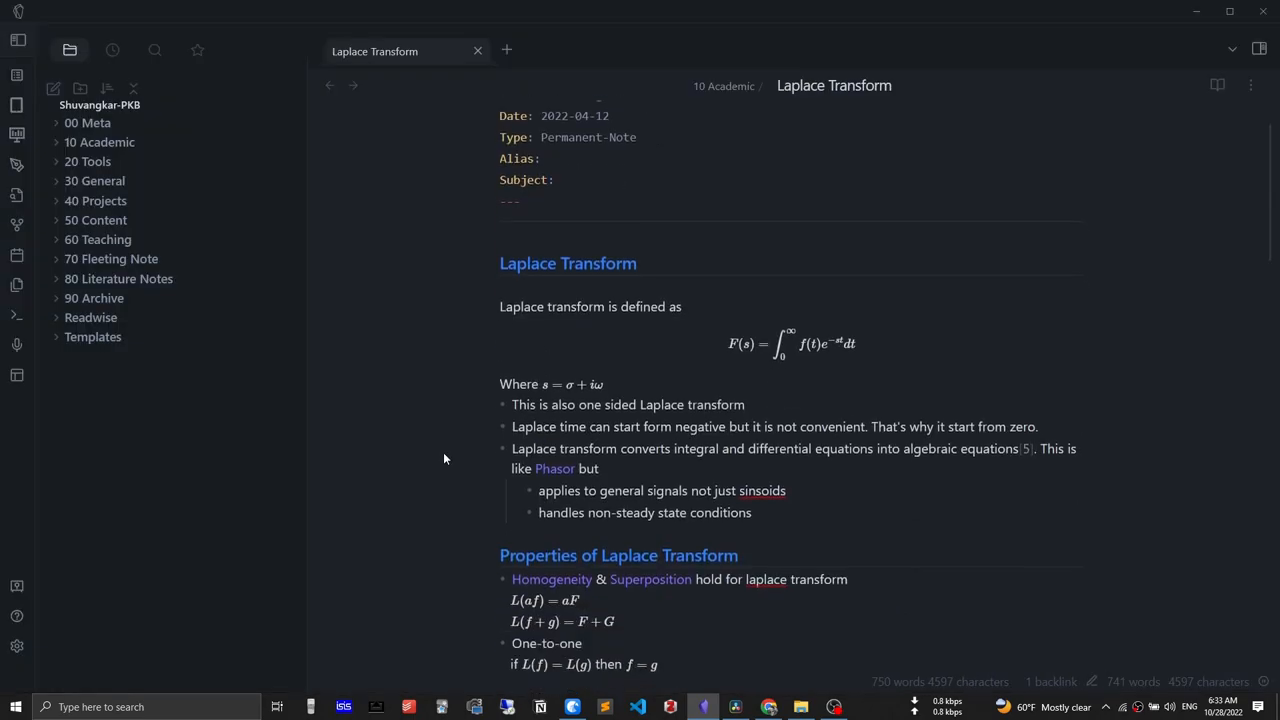
- Close the plain-text Laplace Transform note and open another .md file from 10 Academic
{"action": "scroll", "scroll_direction": "down", "scroll_amount": 3}
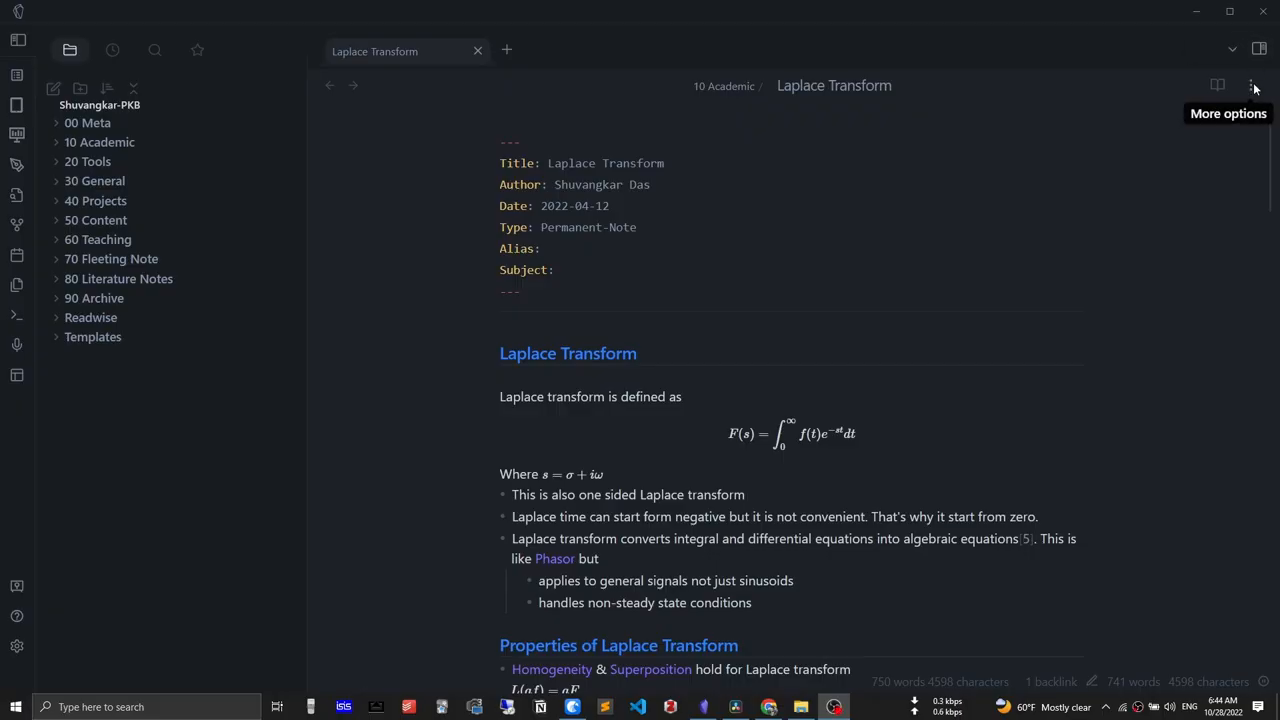
{"action": "mouse_move", "coordinate": [1201, 481]}
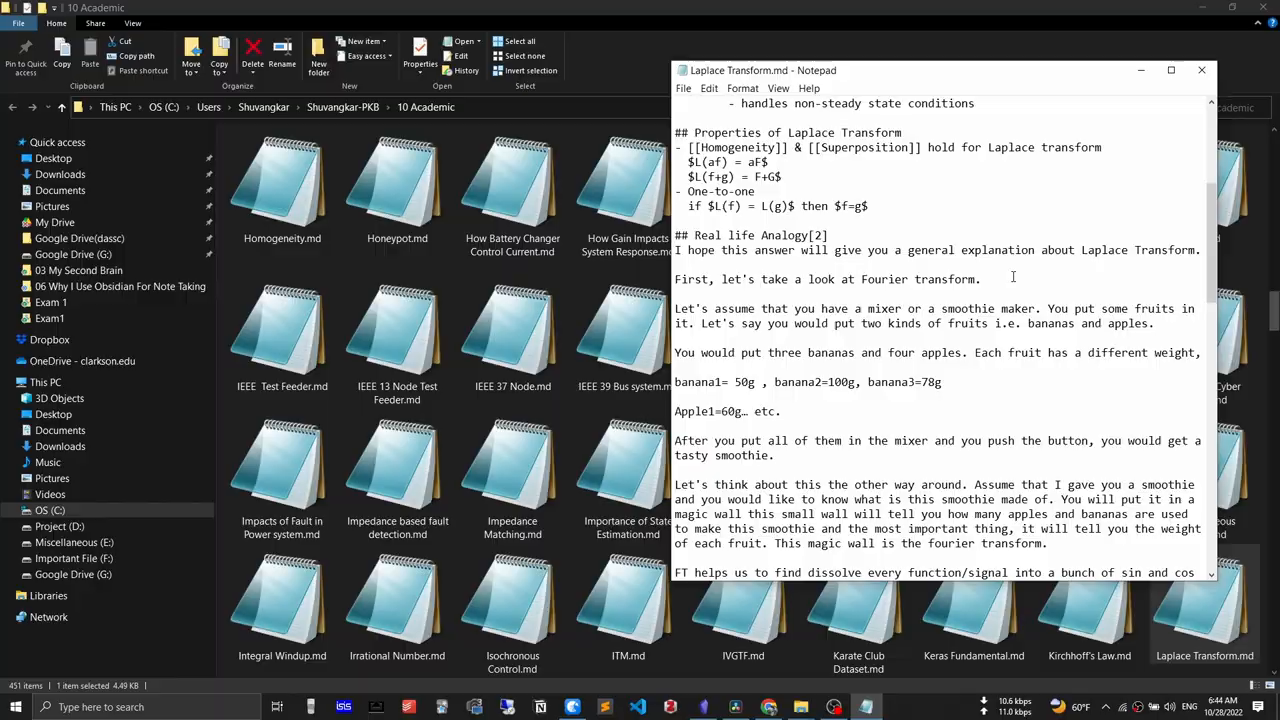
{"action": "left_click", "coordinate": [1201, 70]}
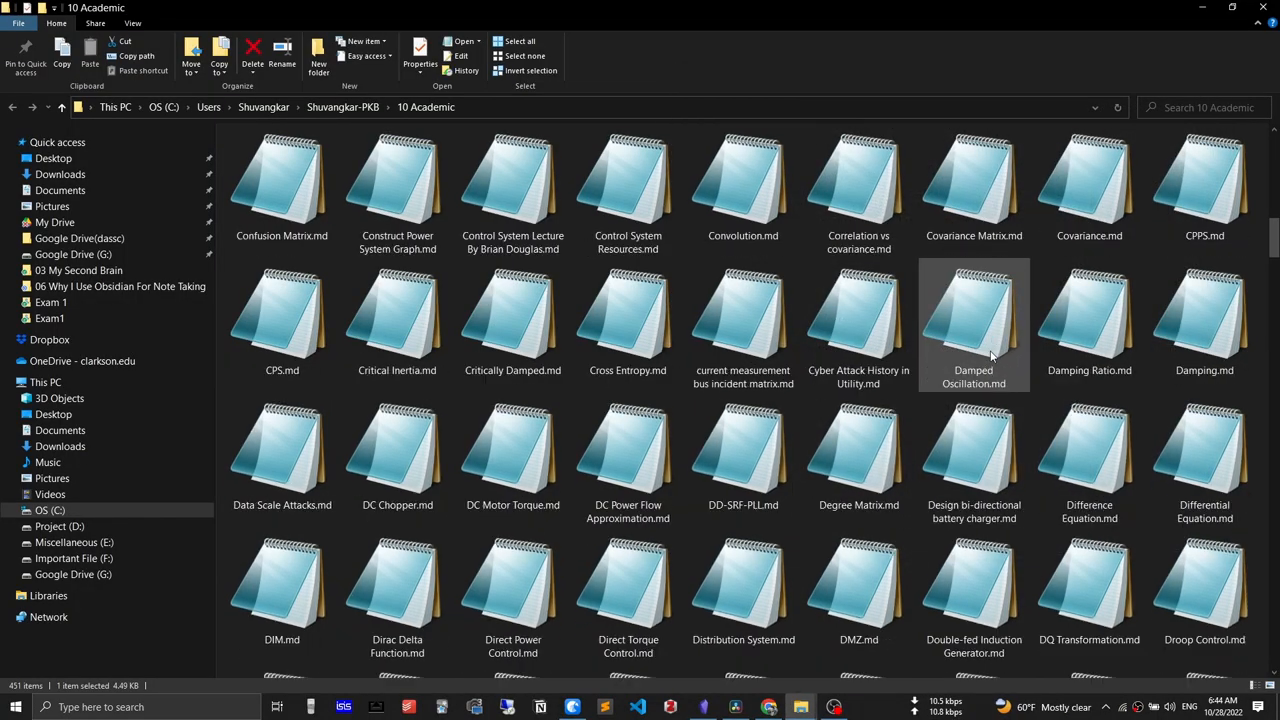
{"action": "scroll", "scroll_direction": "down", "scroll_amount": 3}
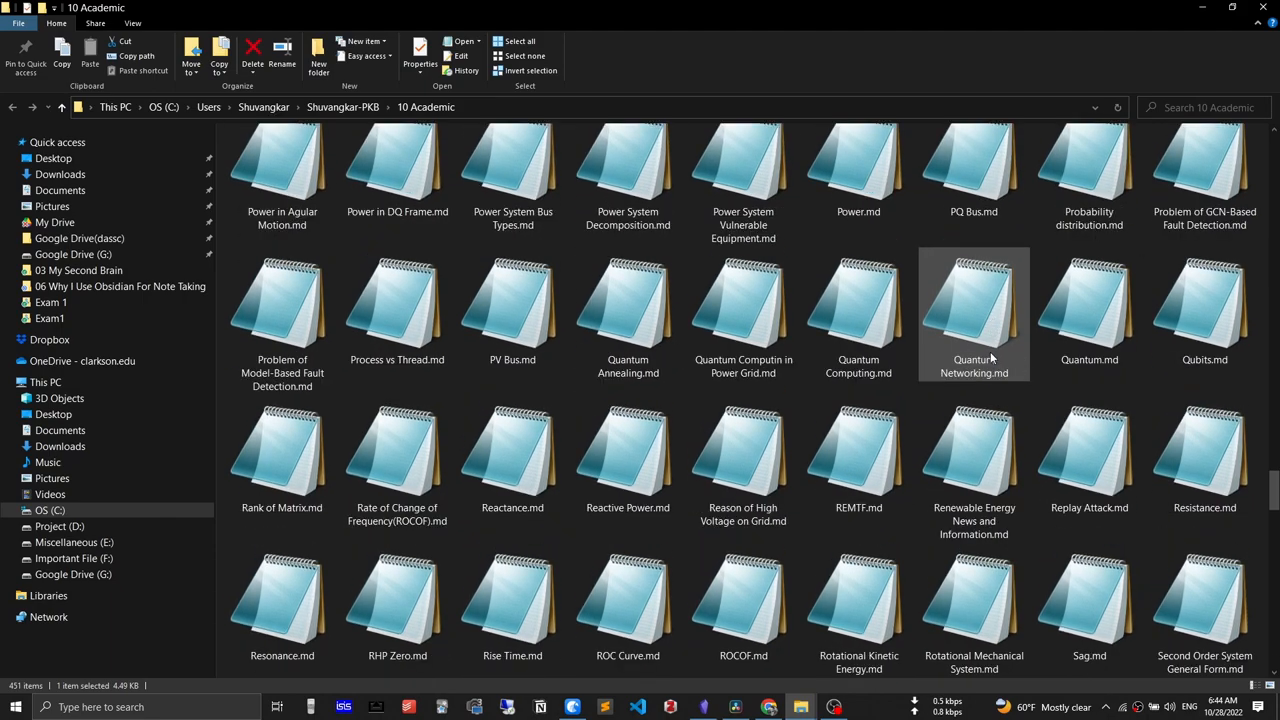
{"action": "scroll", "scroll_direction": "down", "scroll_amount": 3}
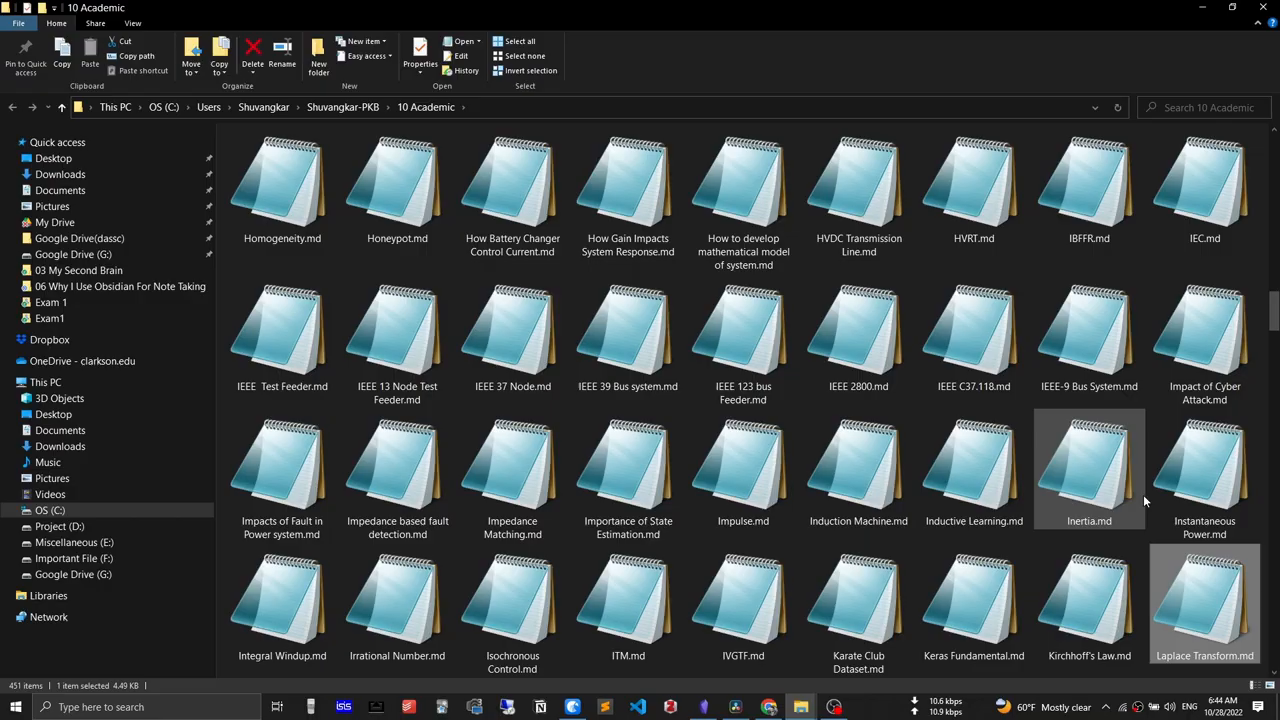
{"action": "double_click", "coordinate": [1204, 600]}
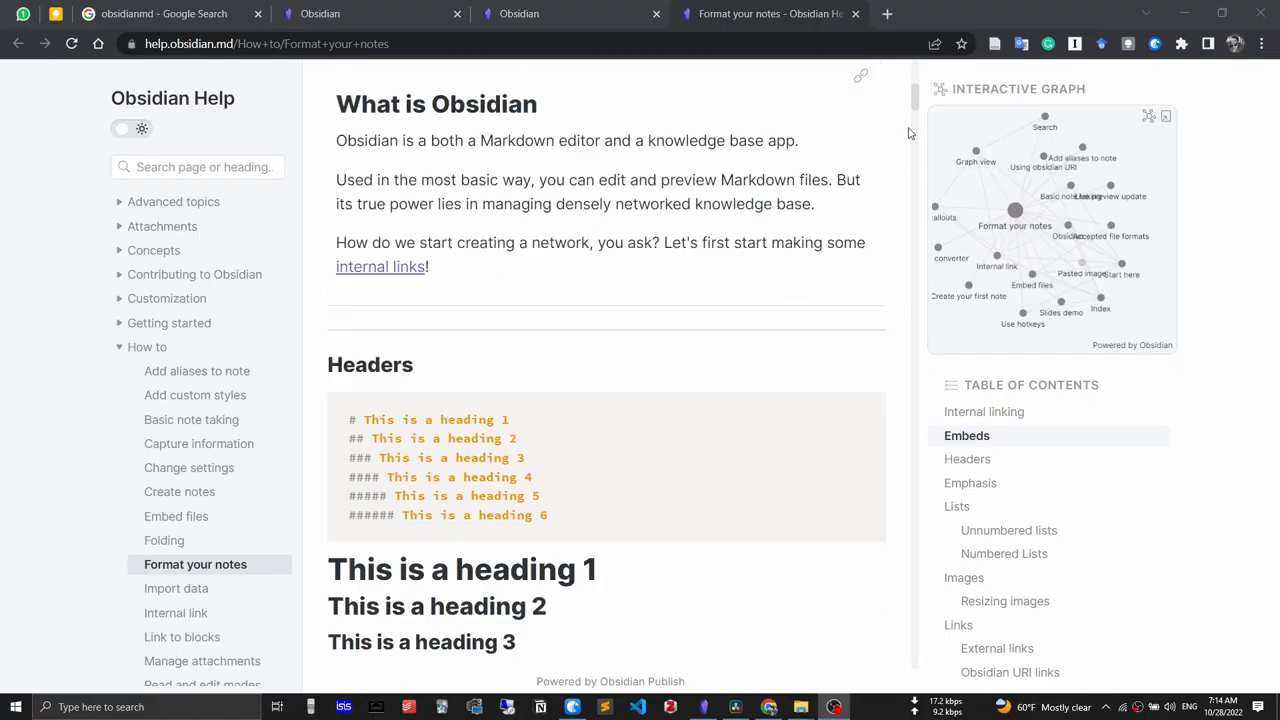
- Type 'Enable Notification' as an italic line under Subscribe in the Writing Demo note
{"action": "scroll", "scroll_direction": "down", "scroll_amount": 3}
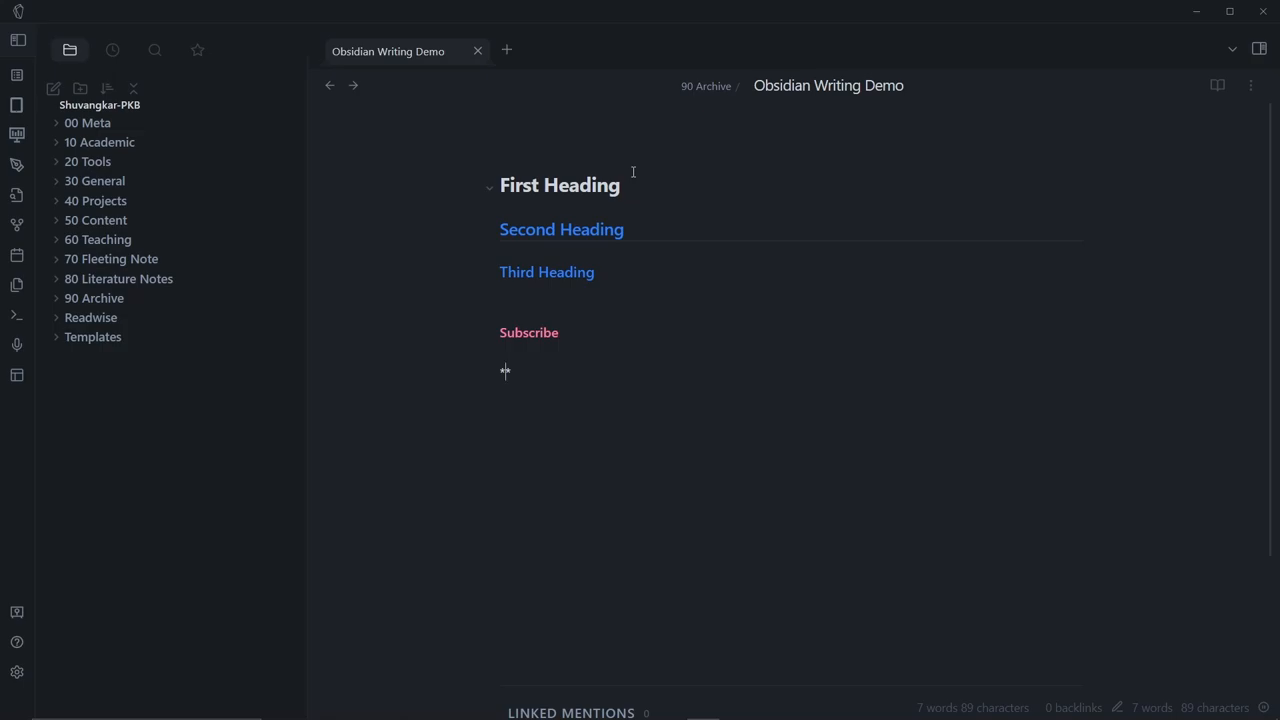
{"action": "type", "text": "Enable Notification"}
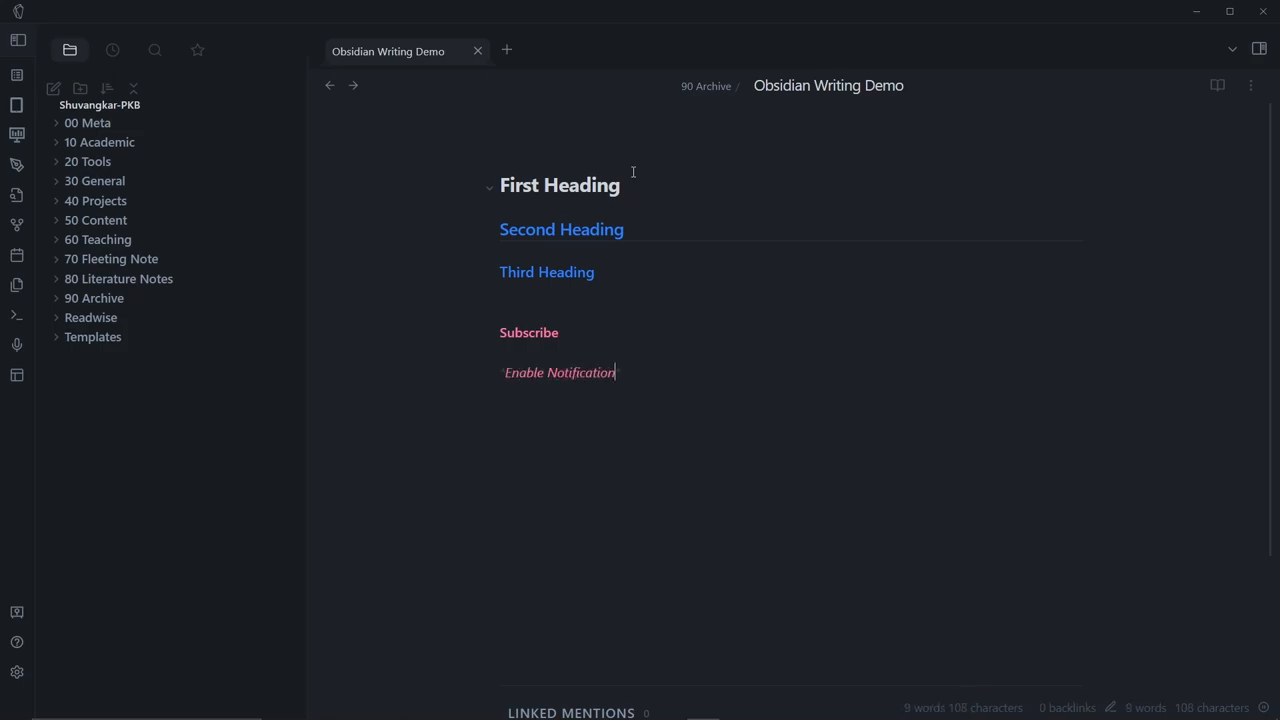